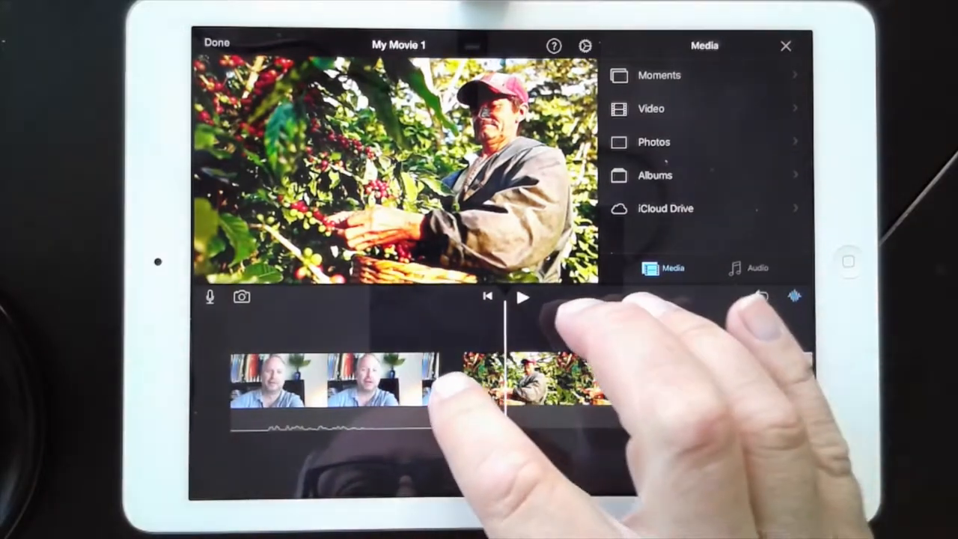
- Lengthen the coffee-picker photo clip after the intro and park the playhead at its start
left_click(511, 363)
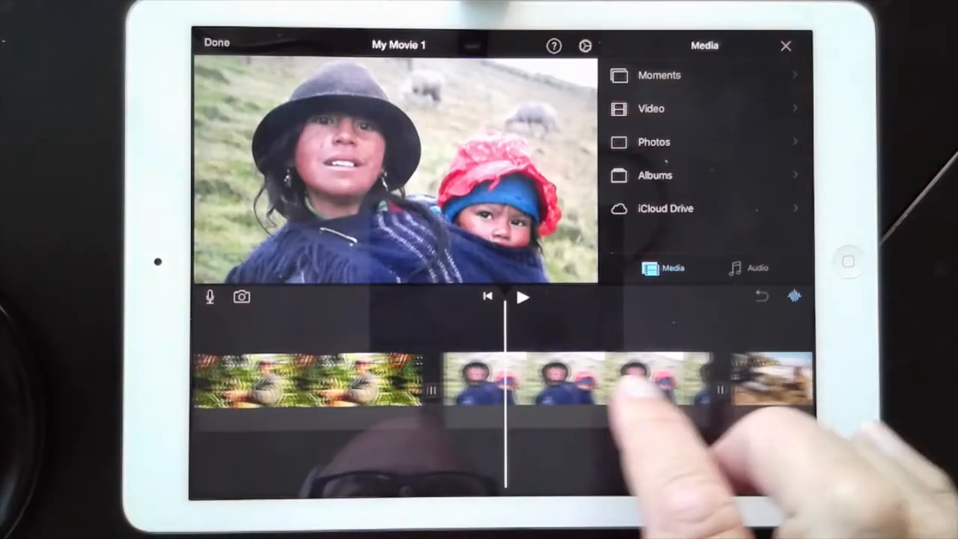
scroll("left", 3)
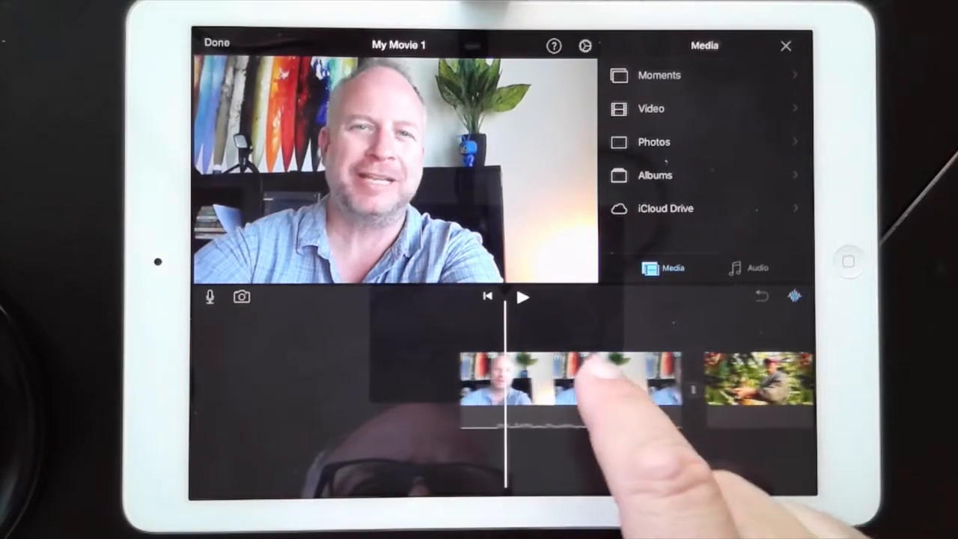
left_click(523, 297)
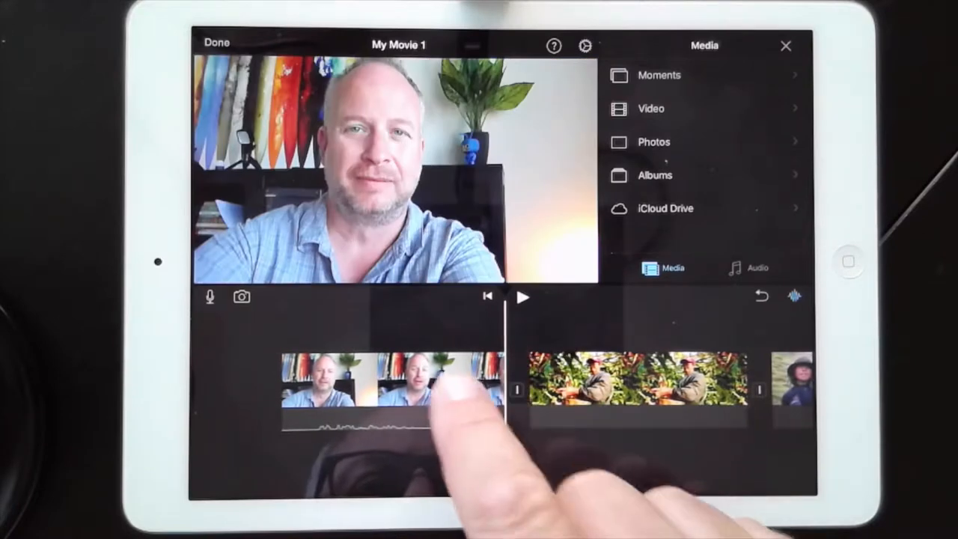
left_click(374, 381)
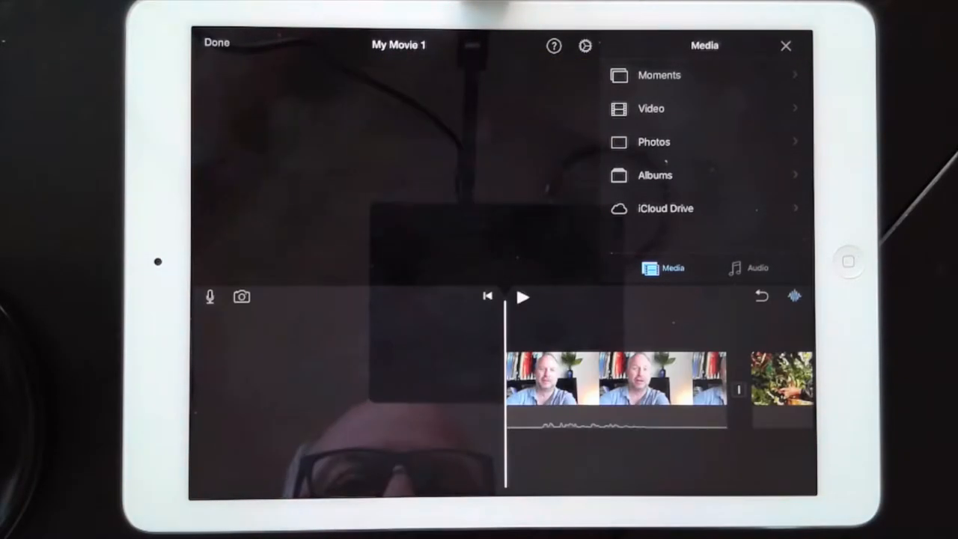
left_click(614, 389)
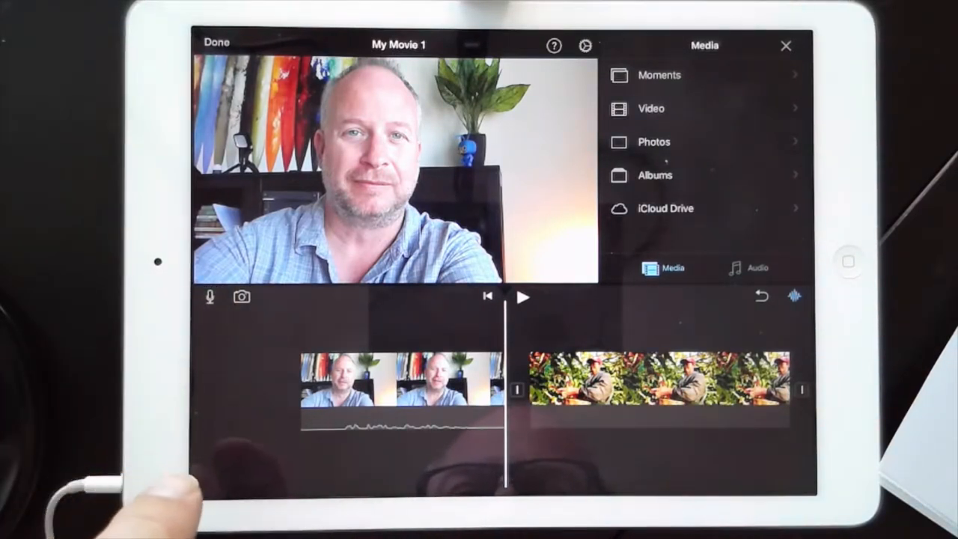
- Record a narration over the coffee photo and keep it as Recording 6
left_click(210, 297)
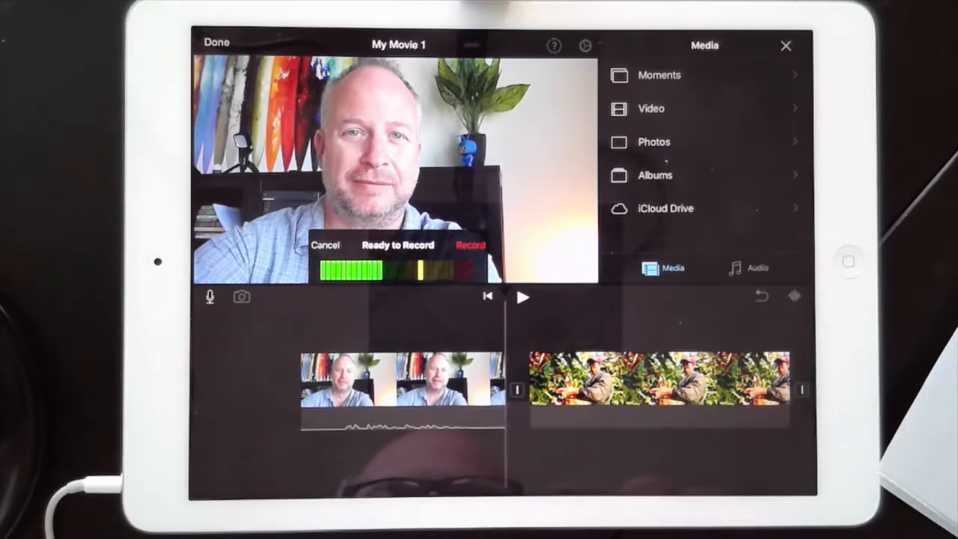
left_click(470, 245)
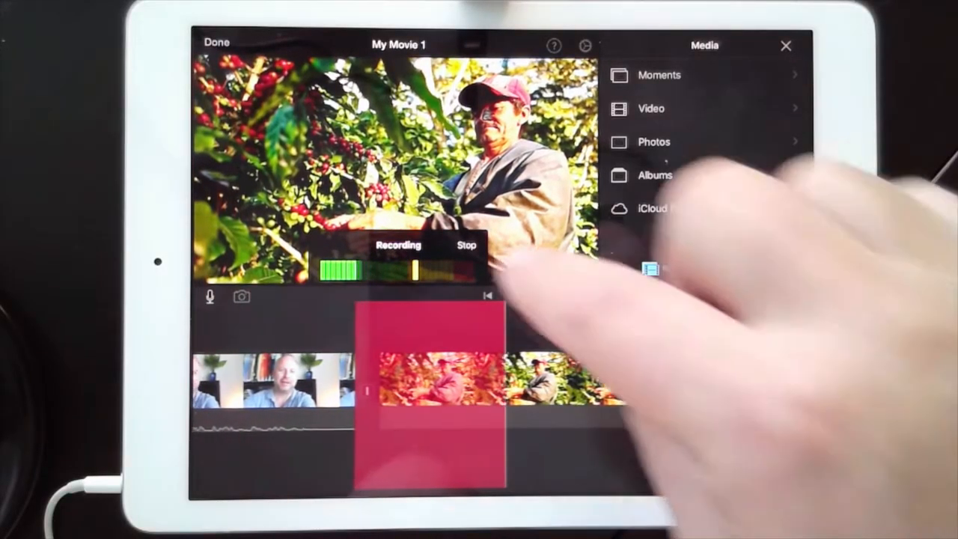
left_click(466, 245)
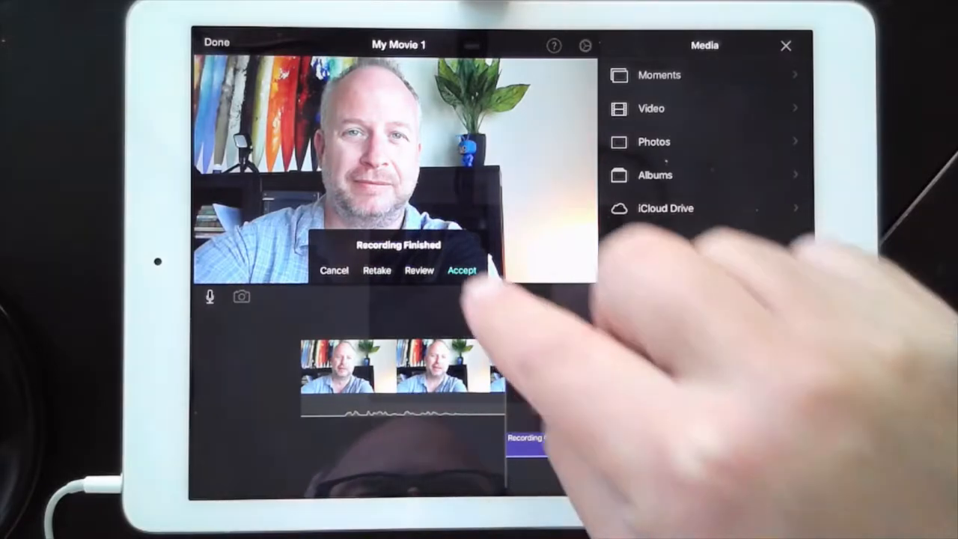
left_click(461, 270)
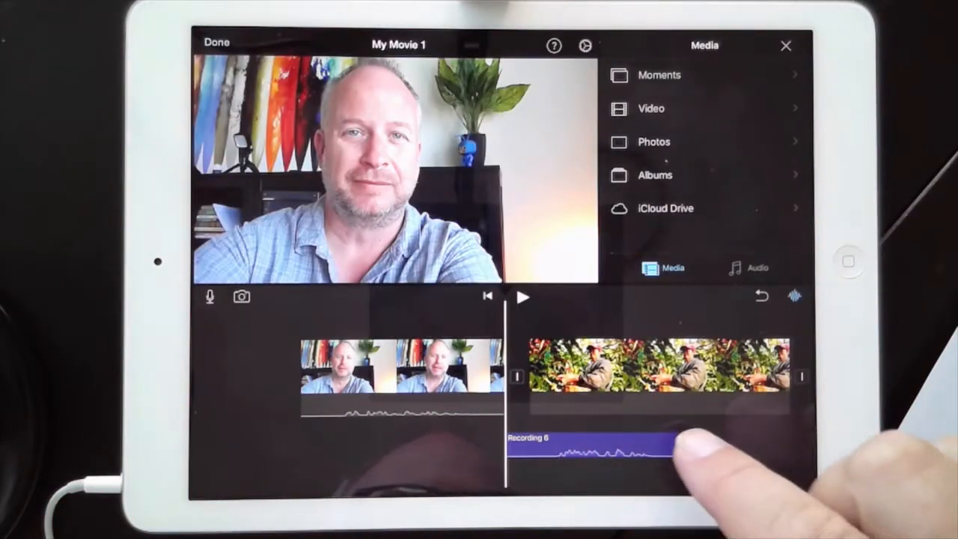
- Trim the coffee-picker photo clip so it ends with Recording 6
left_click(591, 438)
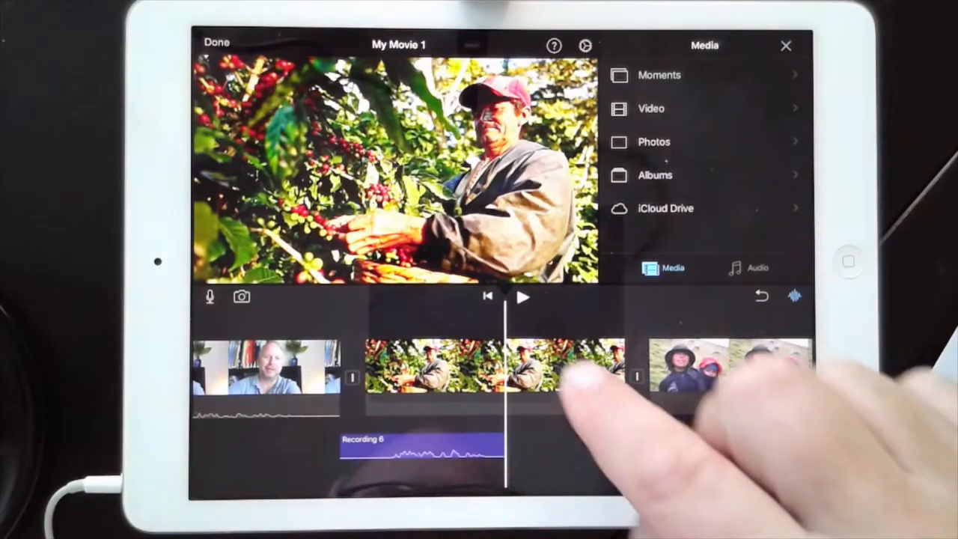
left_click(419, 363)
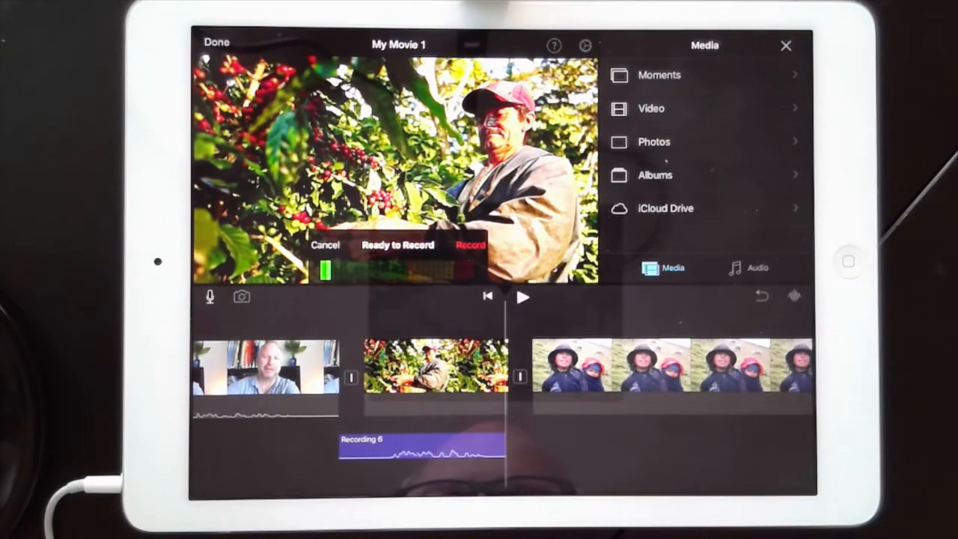
- Record and keep Recording 7 for the children photo, then select that clip to trim
left_click(470, 246)
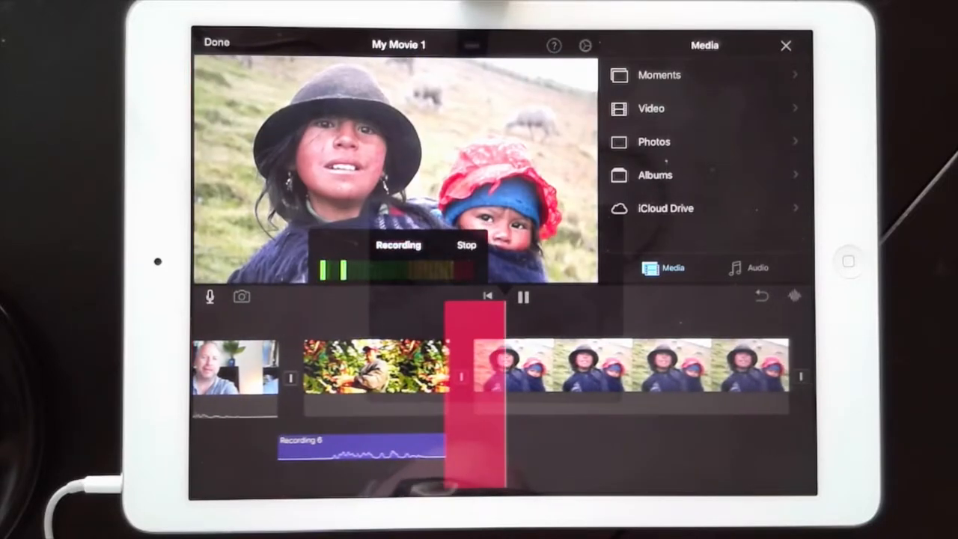
left_click(466, 245)
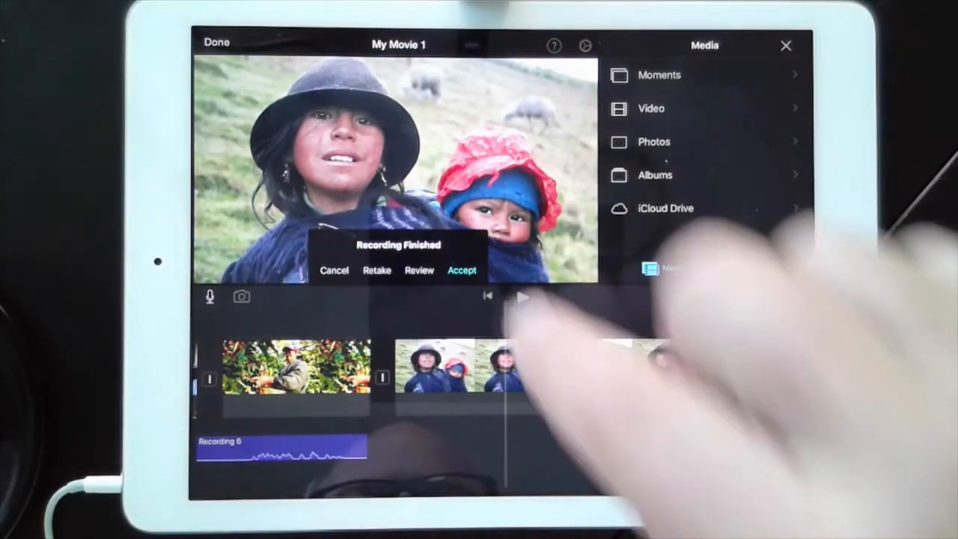
left_click(462, 270)
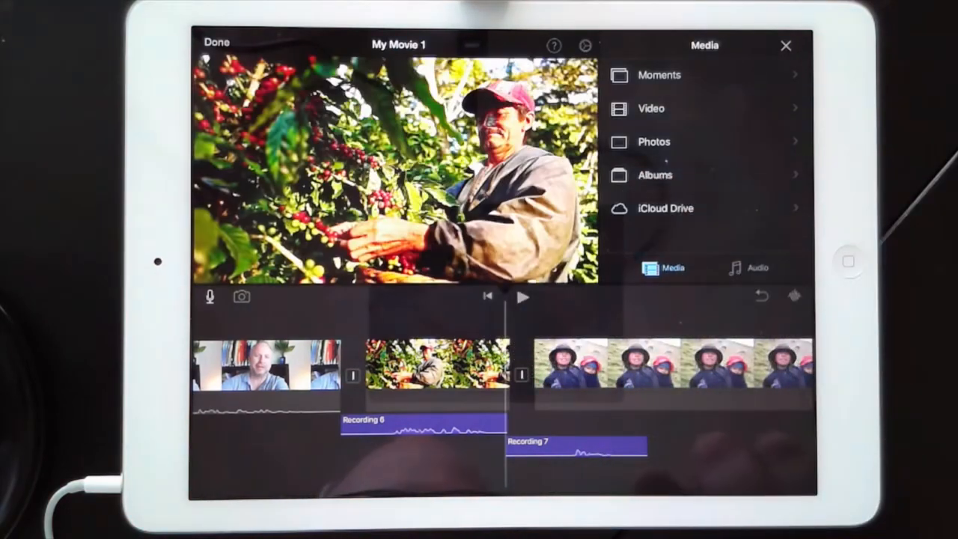
left_click(658, 360)
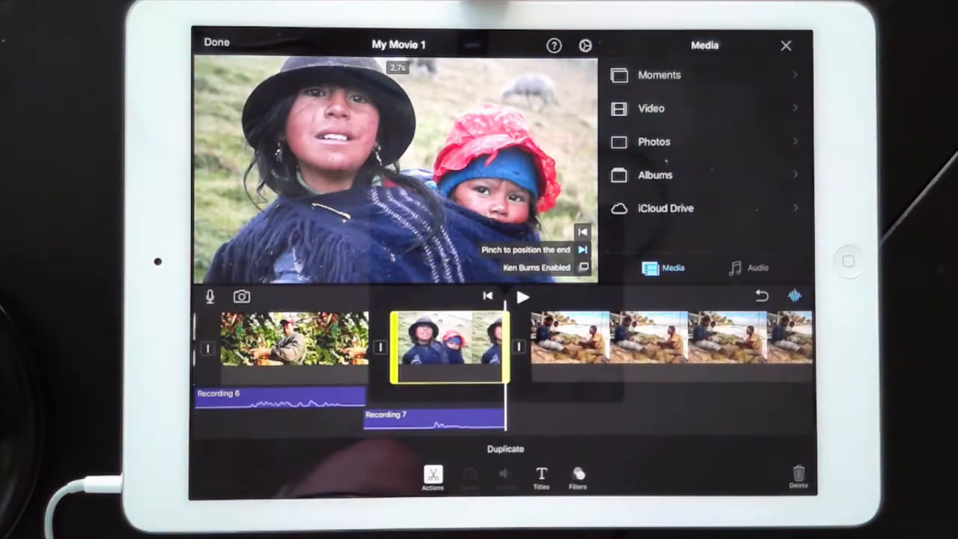
- Record and keep Recording 8 under the beach fishermen photo and trim the clip to match
left_click(209, 297)
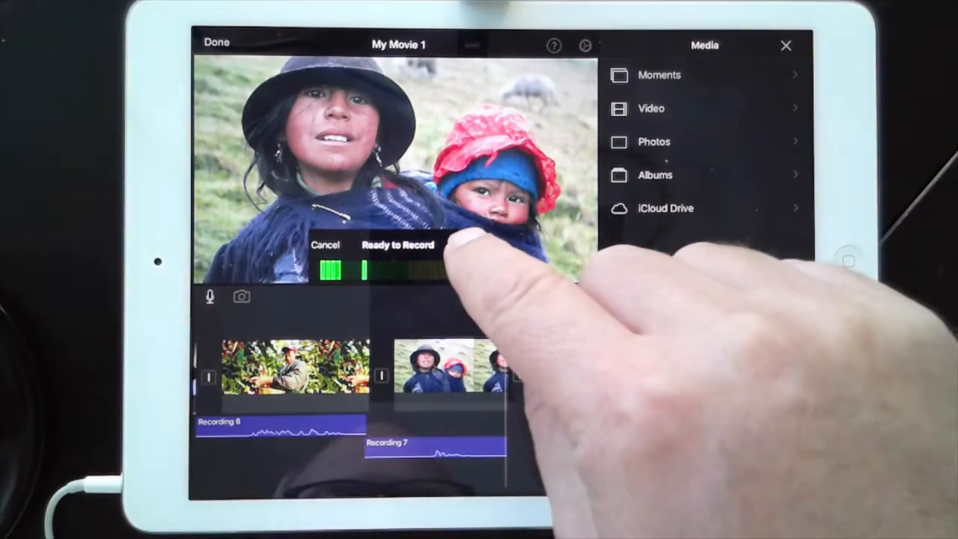
left_click(397, 245)
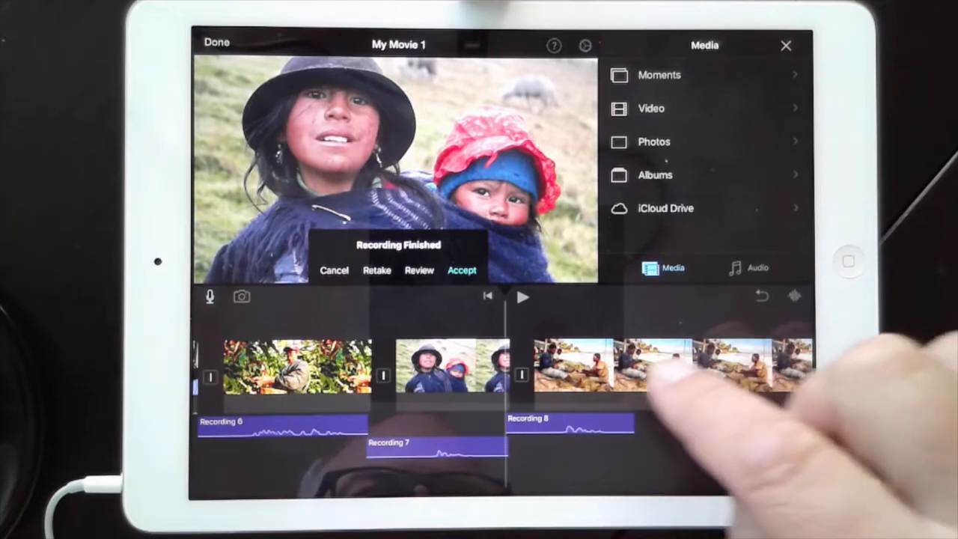
left_click(462, 270)
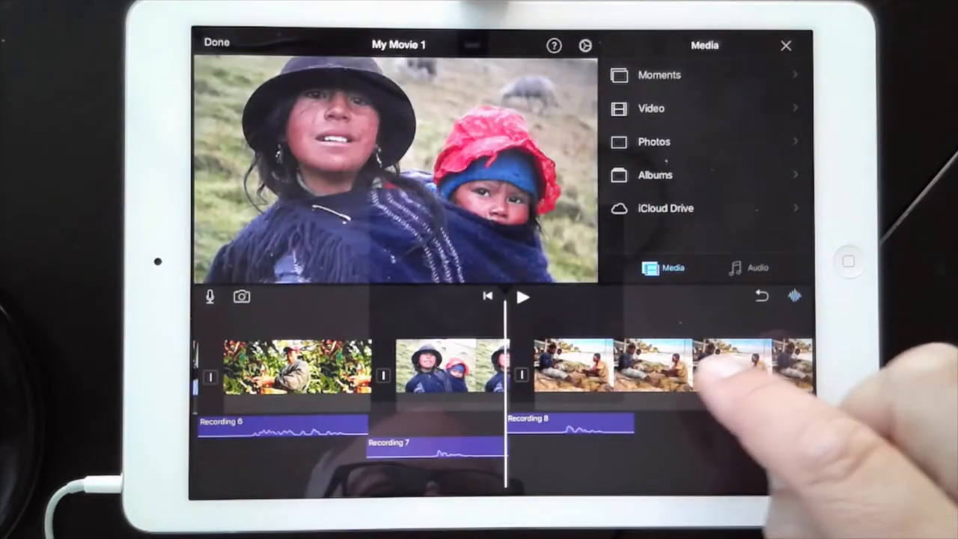
left_click(658, 367)
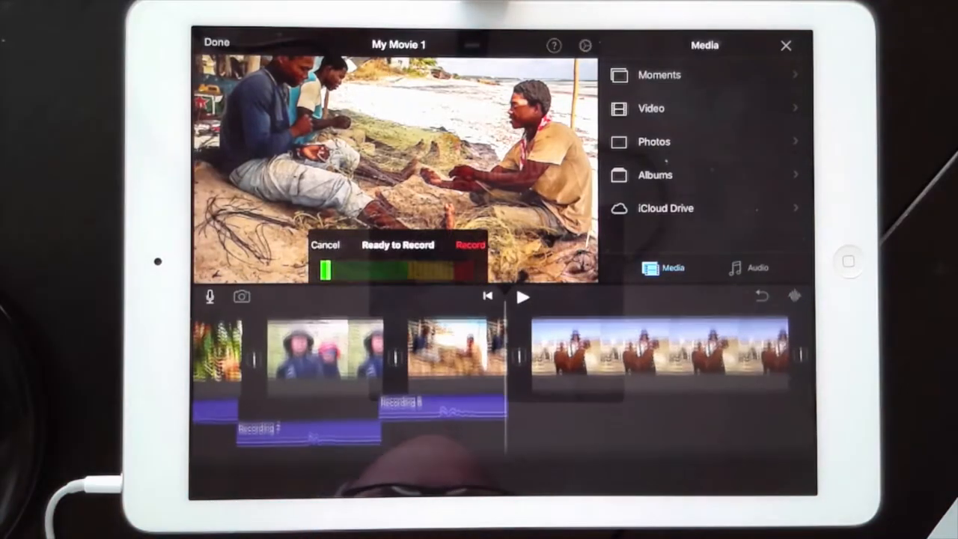
- Record Recording 9 for the llama photo, then record the longer Recording 10 for the close-up
left_click(470, 245)
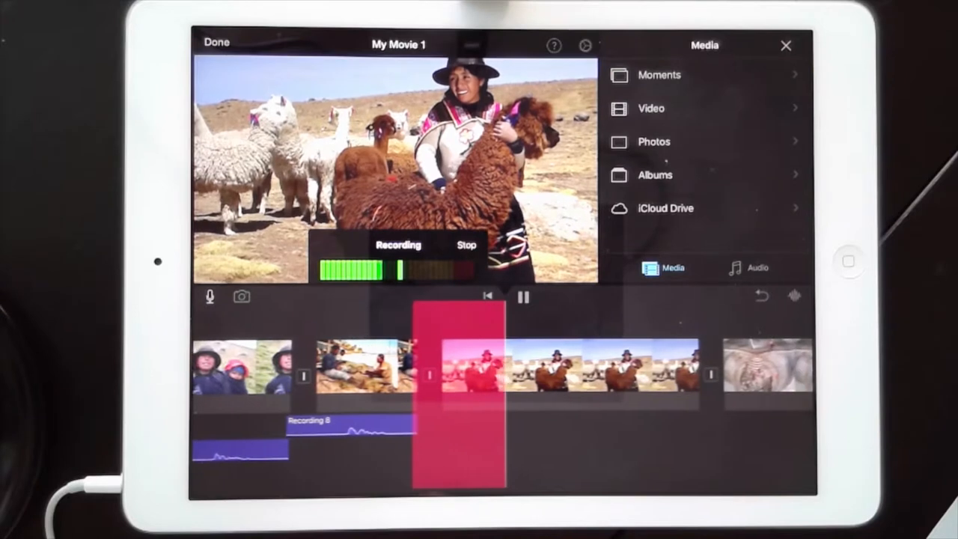
left_click(466, 244)
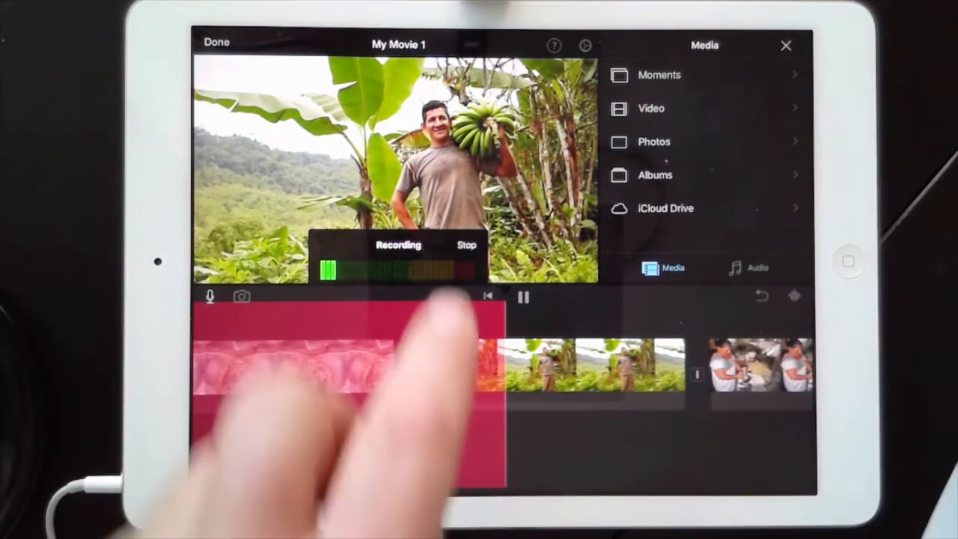
left_click(467, 245)
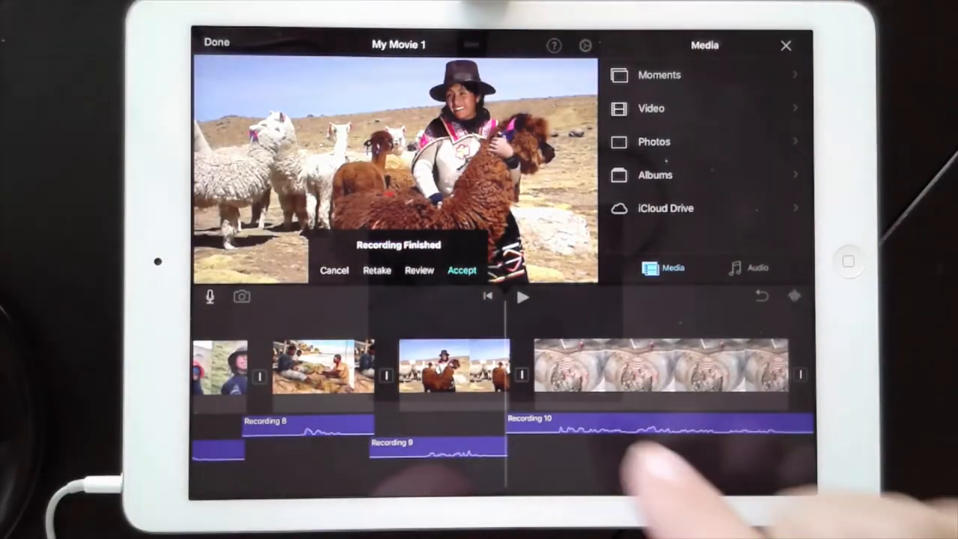
- Keep Recording 10 and briefly preview the movie from the talking-head intro
left_click(462, 270)
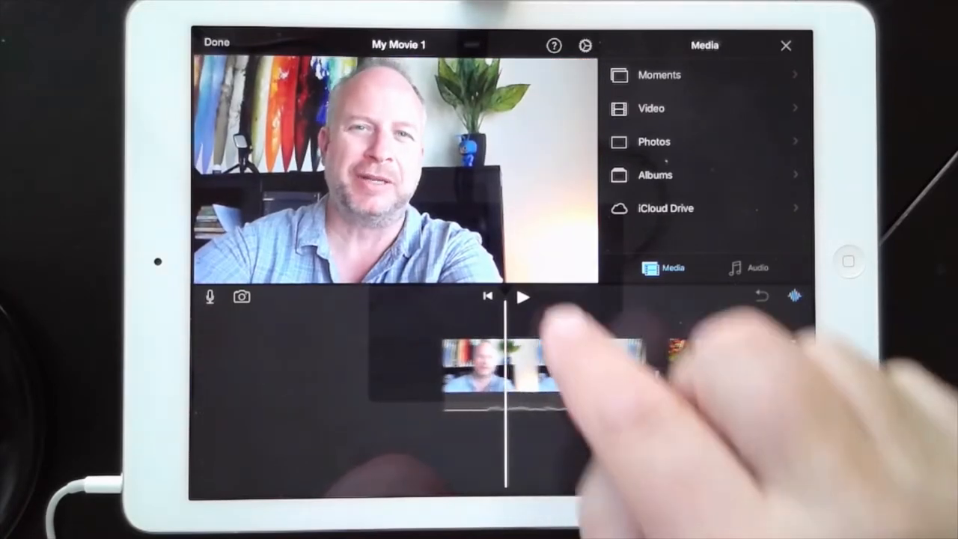
left_click(522, 297)
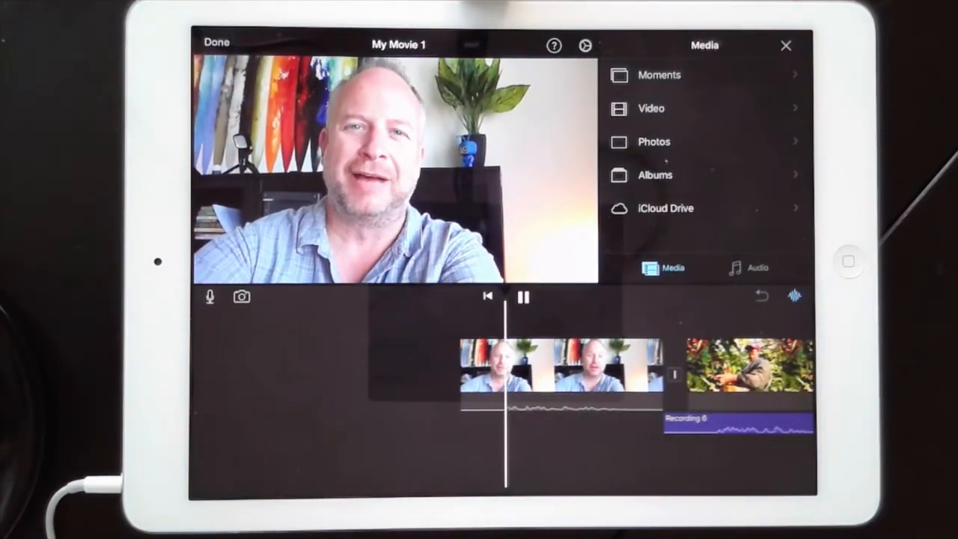
left_click(523, 297)
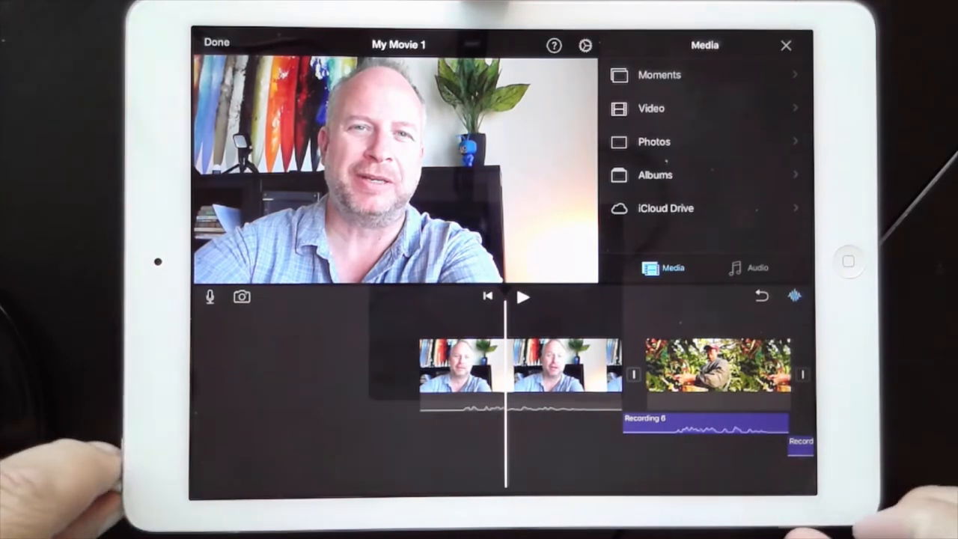